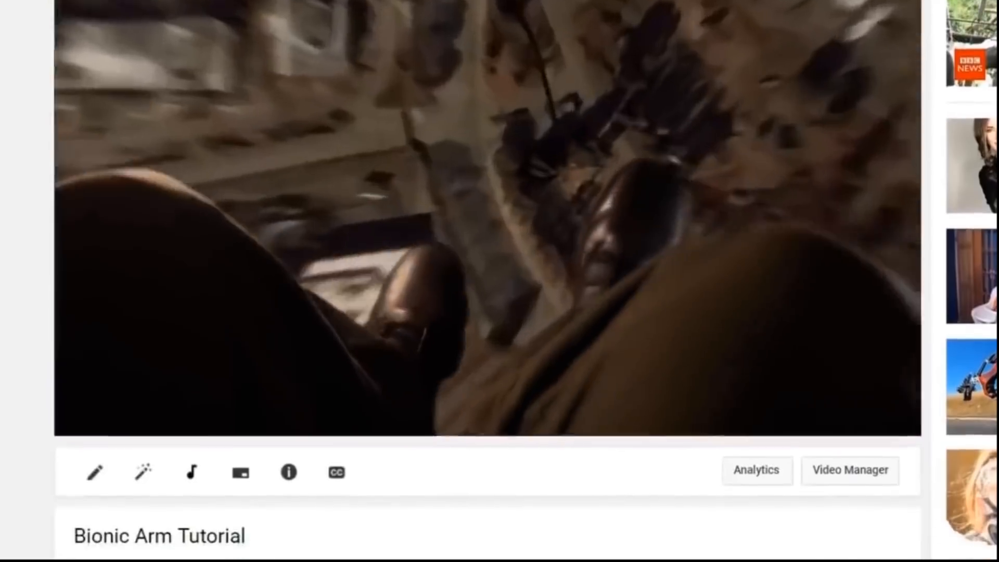
pyautogui.scroll(-3)
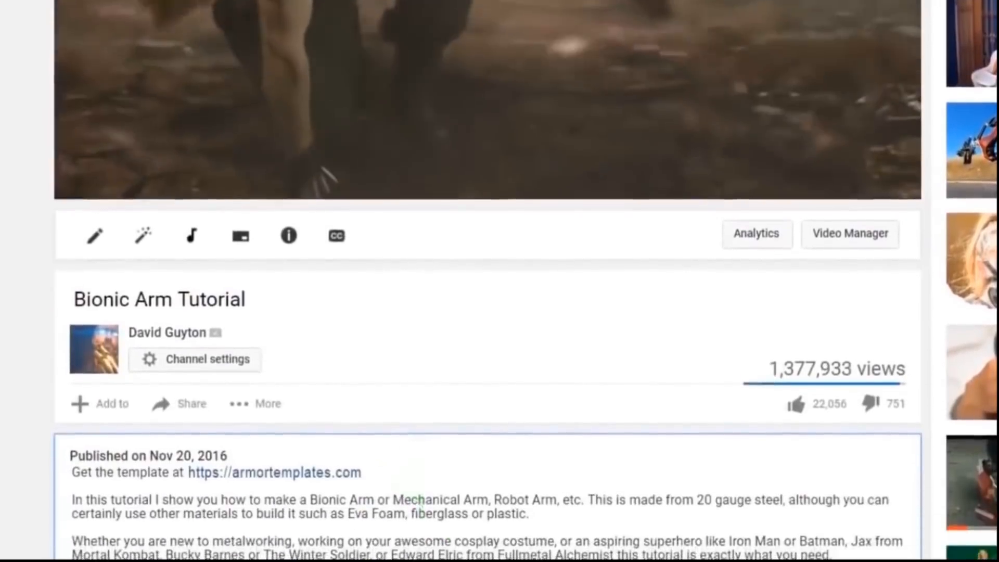
pyautogui.click(273, 471)
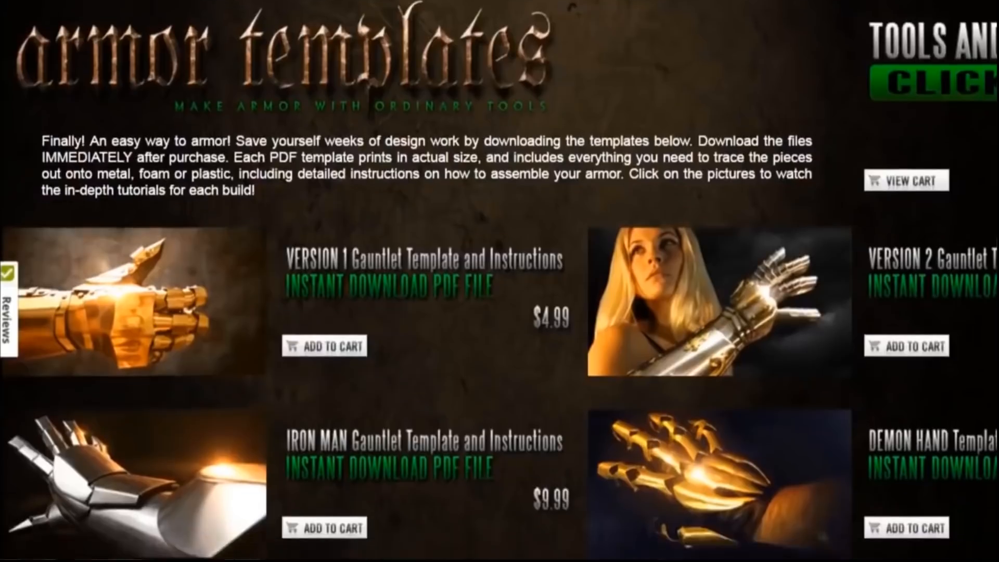
pyautogui.scroll(-3)
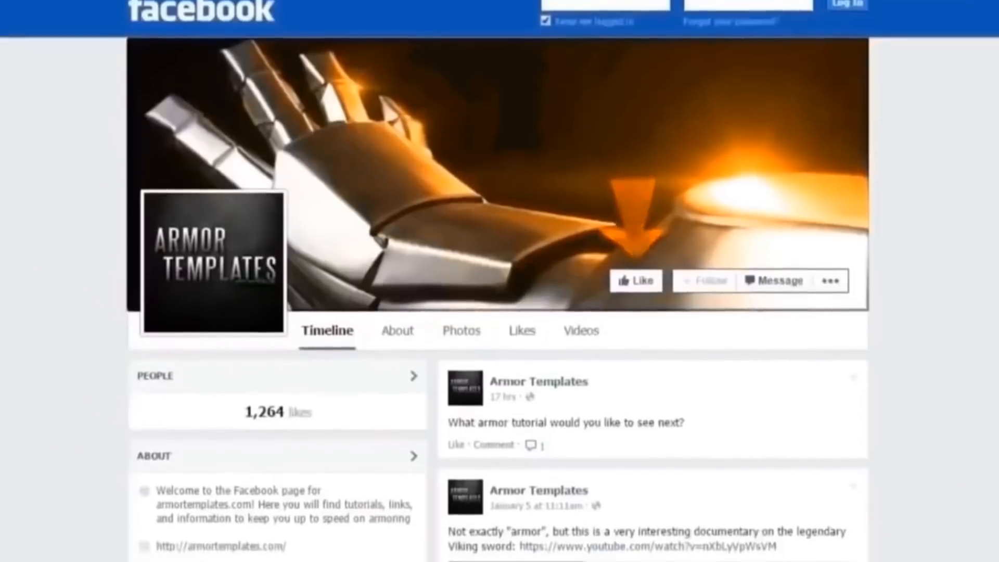
pyautogui.scroll(-3)
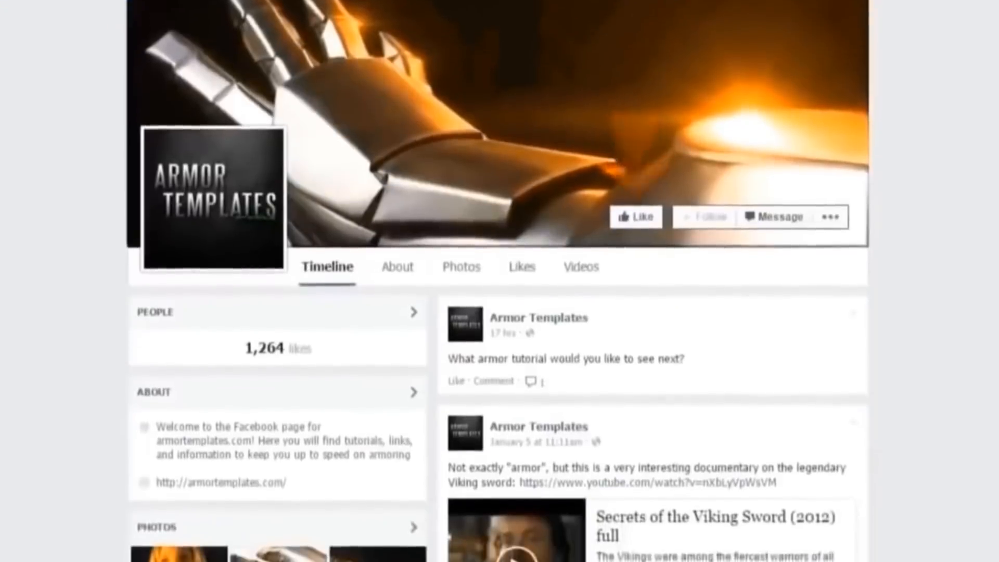